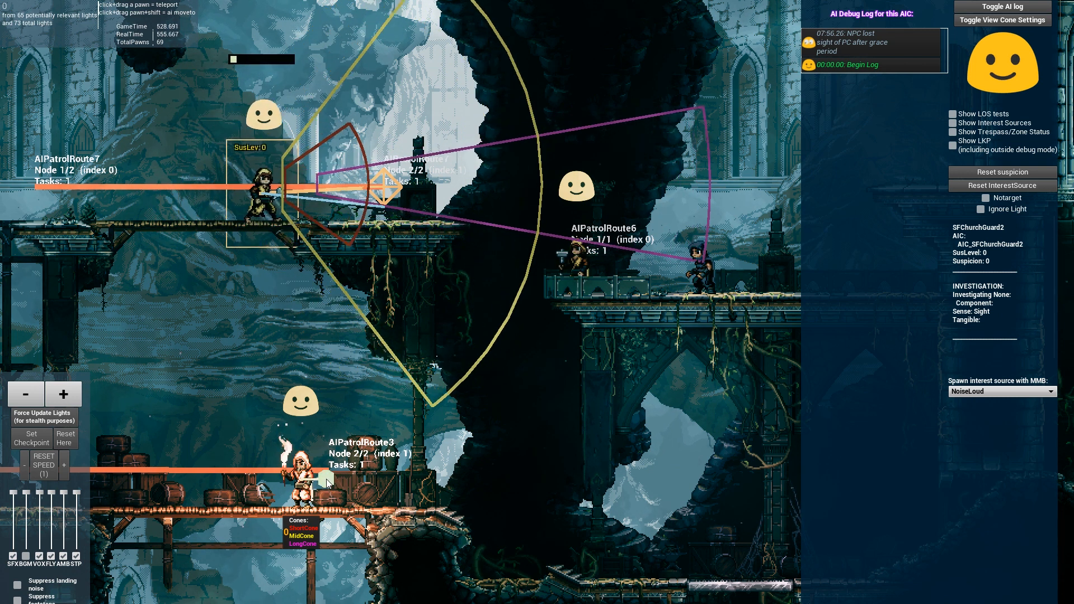
Show Patrol_LightTut1's Cones To Edit values and narrow its mid vision cone slightly
left_click(1002, 20)
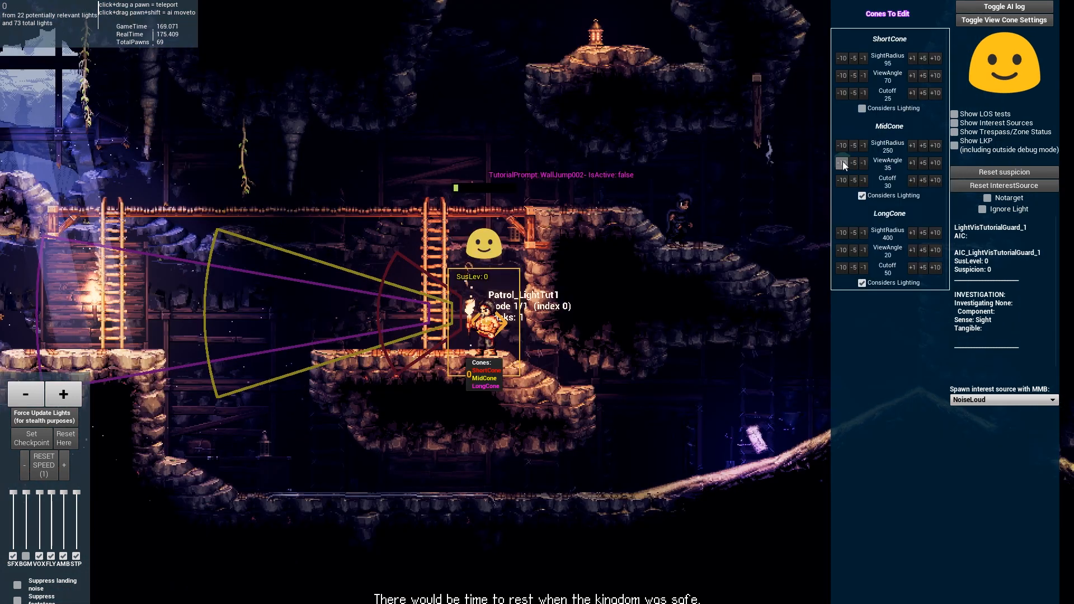
left_click(934, 163)
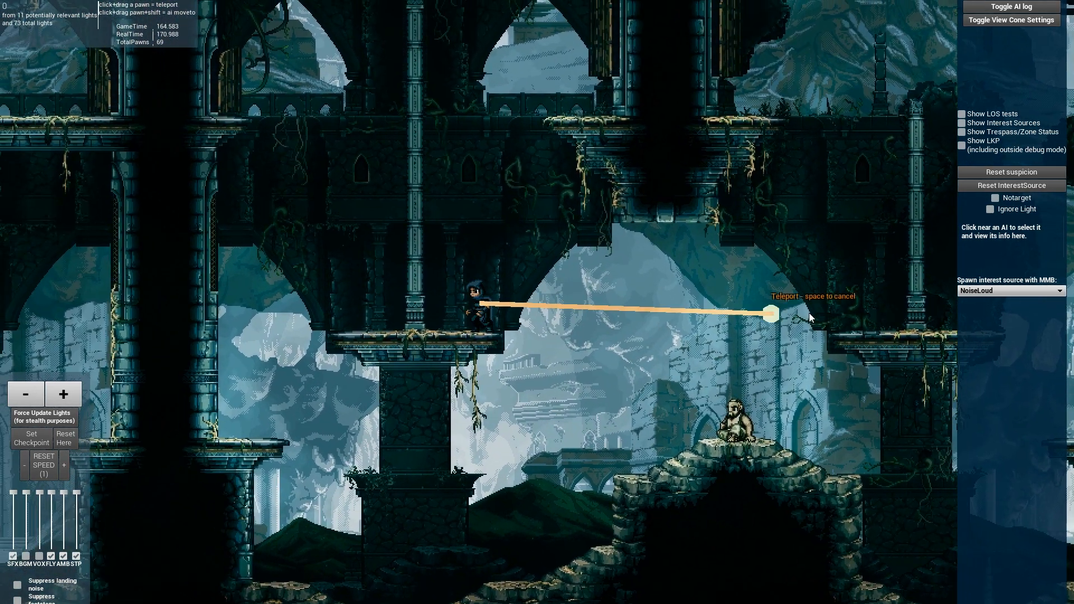
Teleport the cathedral-ledge guard to the end point of the orange teleport line
left_click(770, 313)
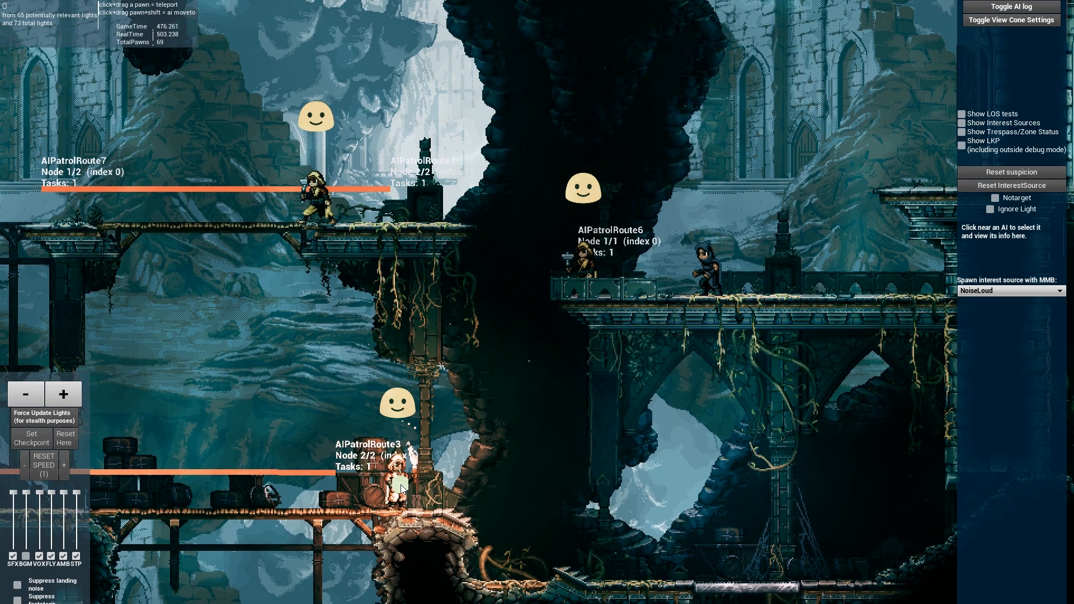
Select the lower-walkway torch guard and show SFChurchTorch's AI debug log
left_click(402, 489)
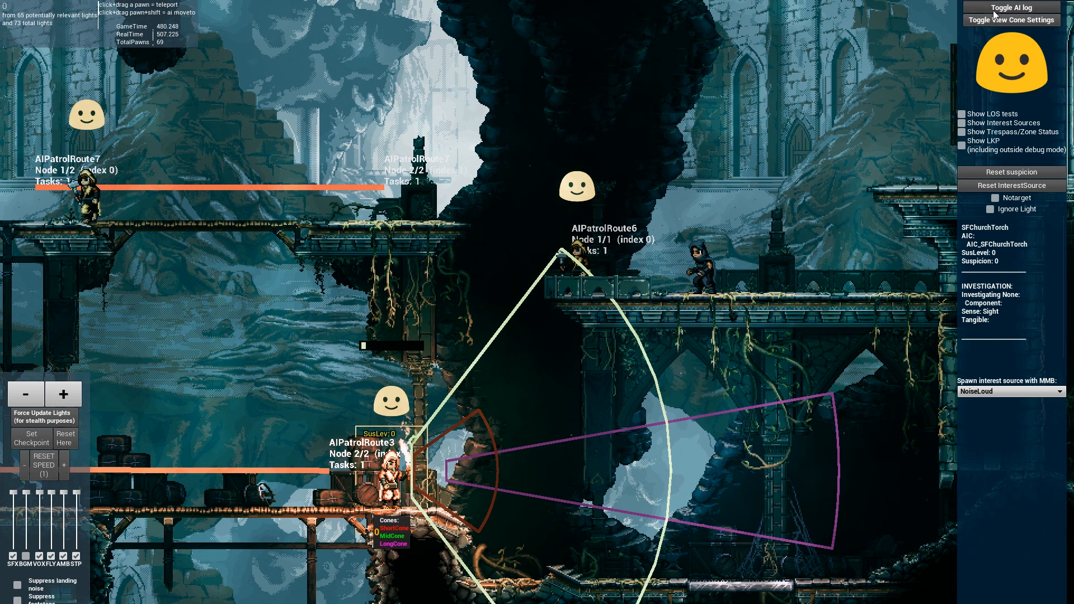
left_click(1012, 7)
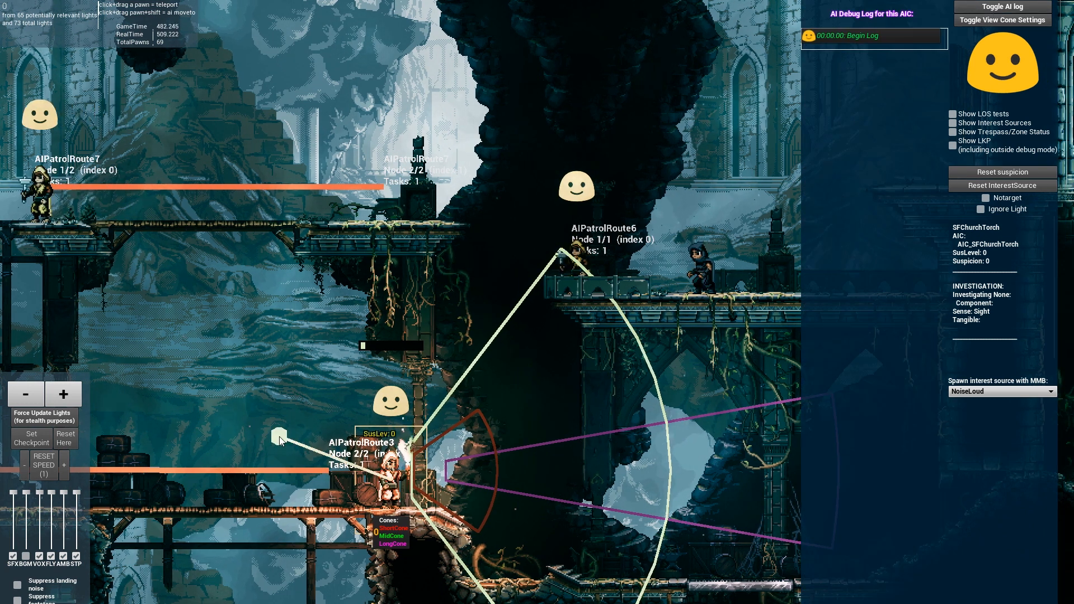